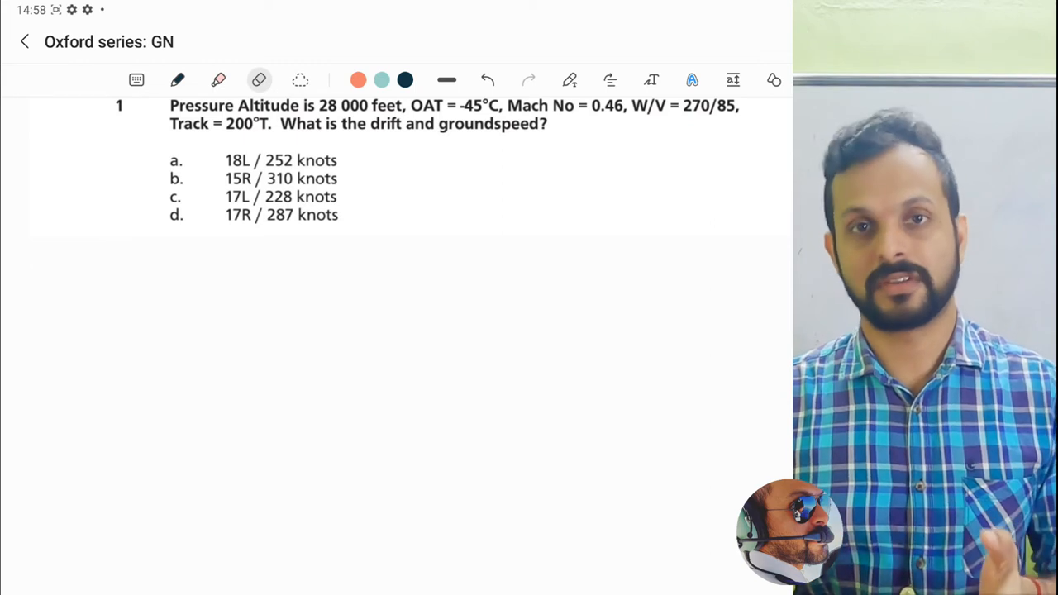
# Dismiss the pen settings panel unchanged and return to the pen for handwriting.
pyautogui.click(177, 80)
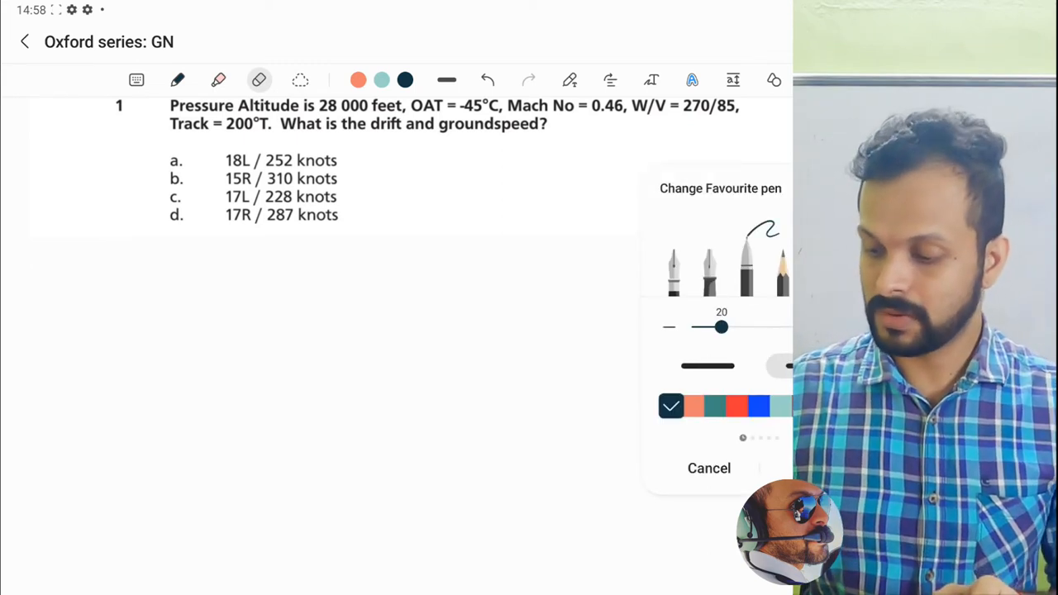
pyautogui.click(708, 468)
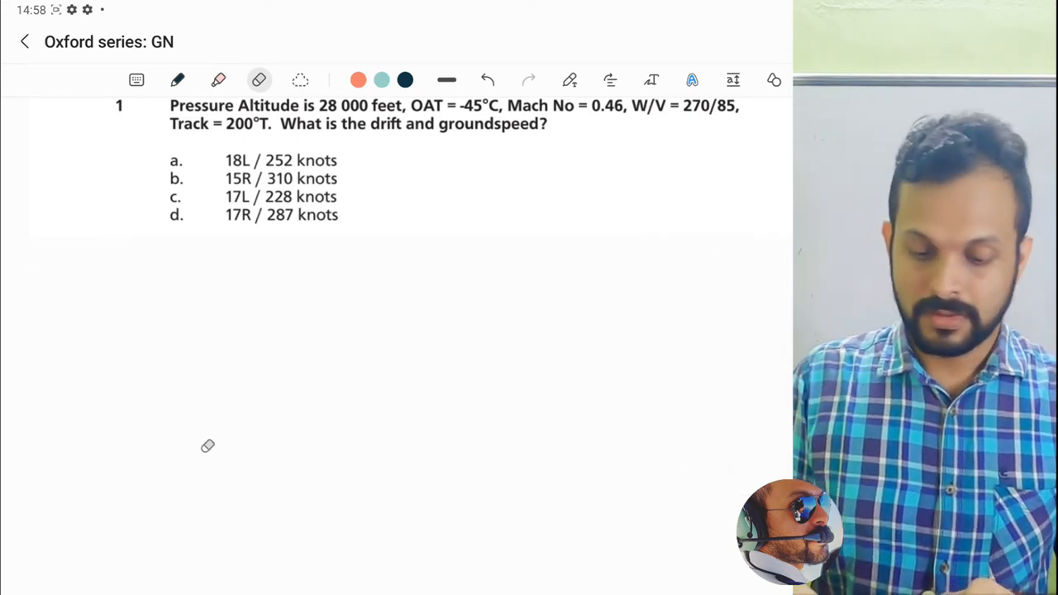
pyautogui.click(177, 80)
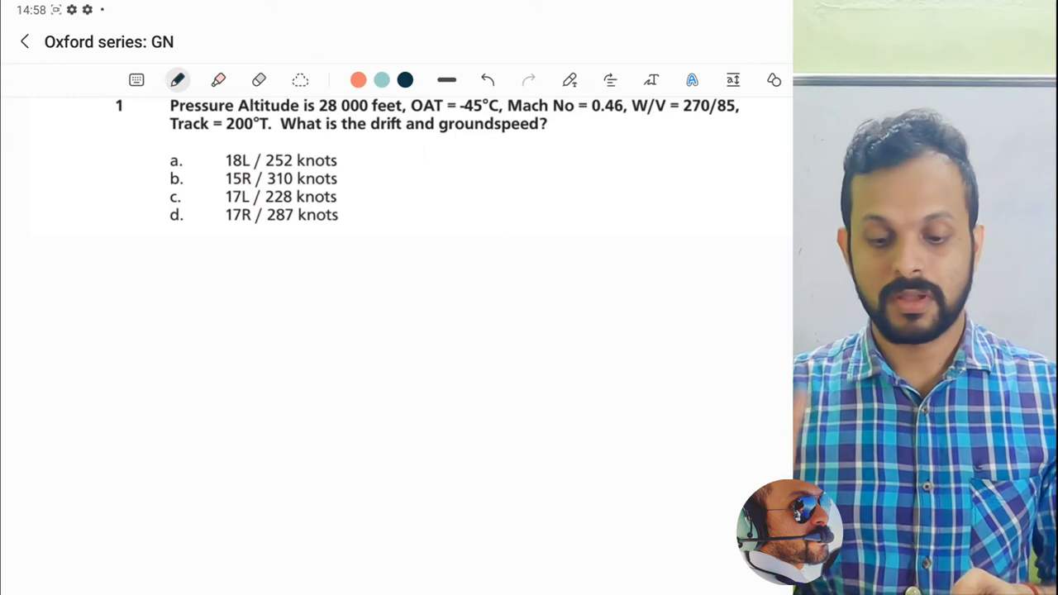
# Handwrite 'TRACK = 200°T' and 'W/V = 270/85' beside the options, beginning 'Westerly'.
pyautogui.moveTo(451, 161); pyautogui.dragTo(471, 149)
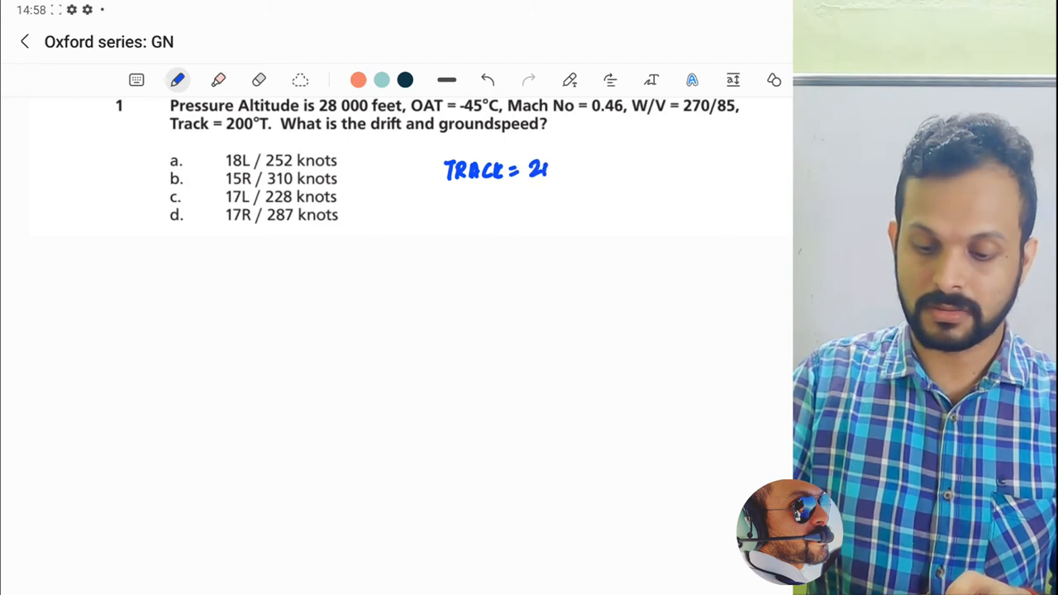
pyautogui.write('200°T')
pyautogui.write('W/V = 270/')
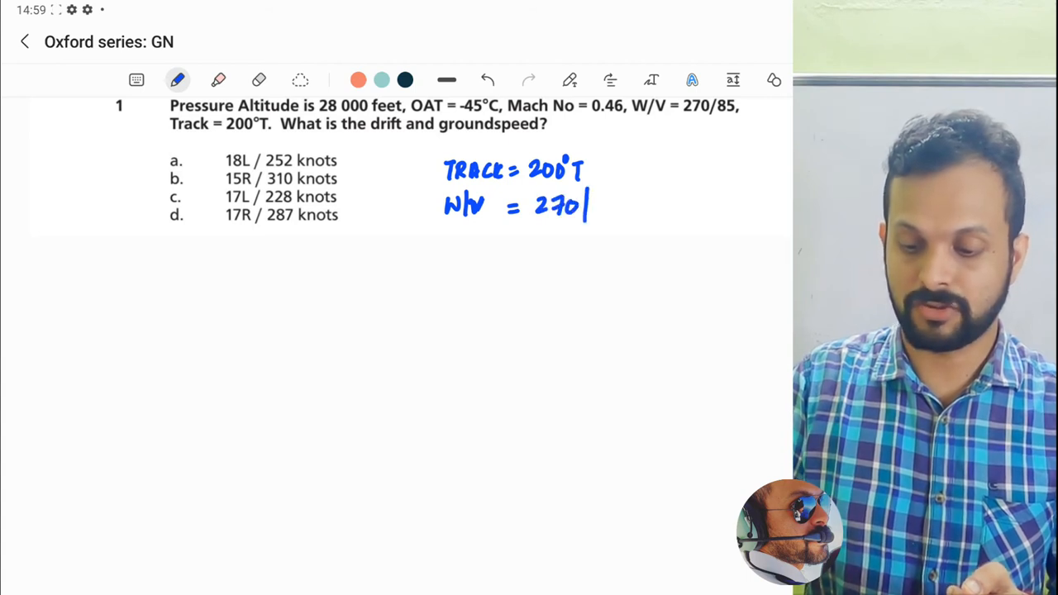
pyautogui.write('85')
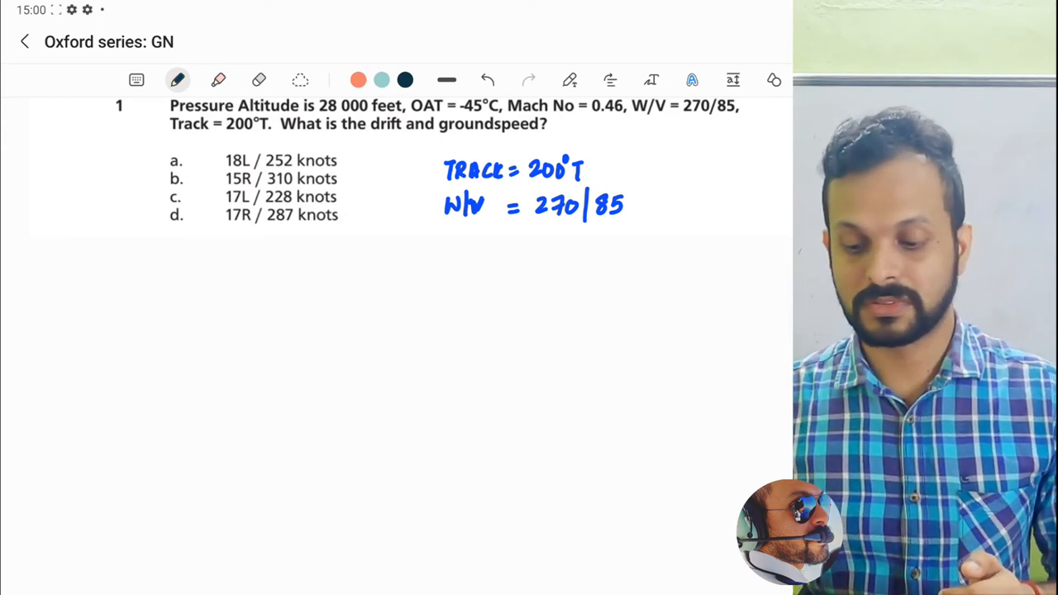
pyautogui.write('Westerly')
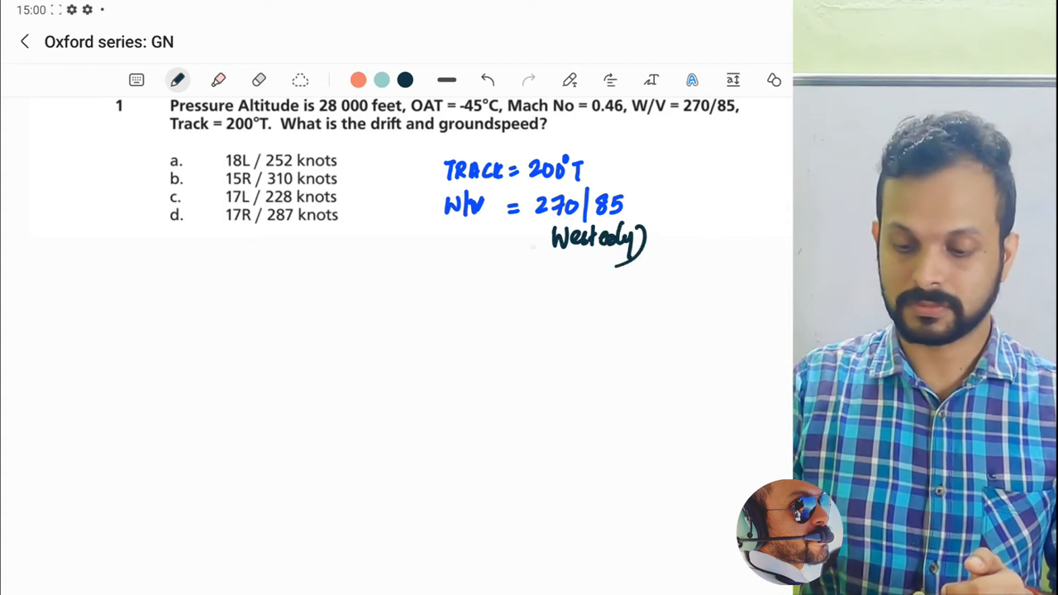
# Finish the 'Westerly' label under W/V = 270/85 and enclose it in brackets.
pyautogui.click(538, 253)
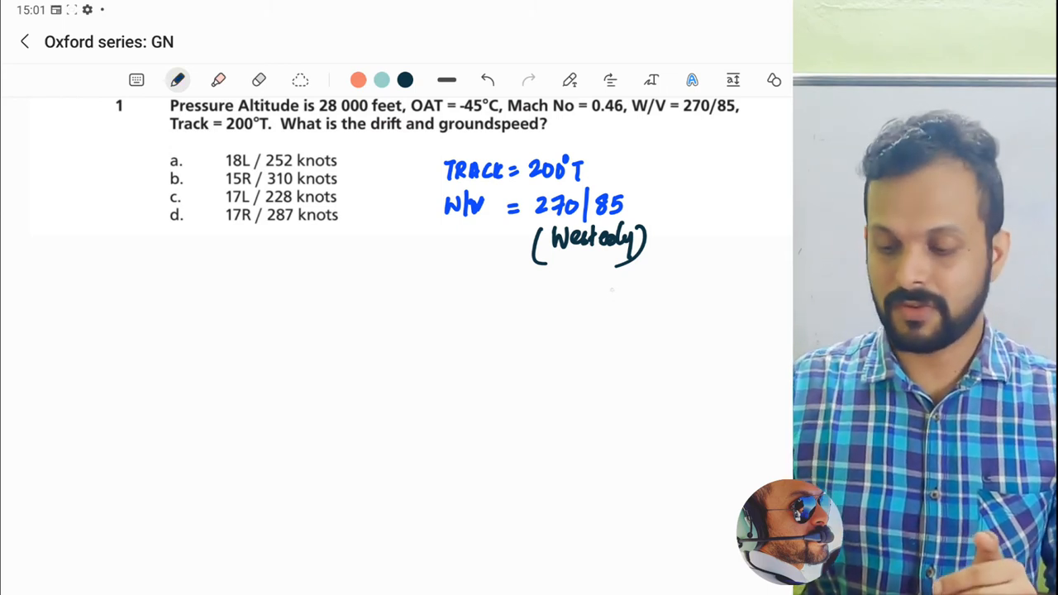
# Draw a compass cross labelled N, E, S, W and a long arrow marked TRACK=200°.
pyautogui.moveTo(615, 281); pyautogui.dragTo(616, 380)
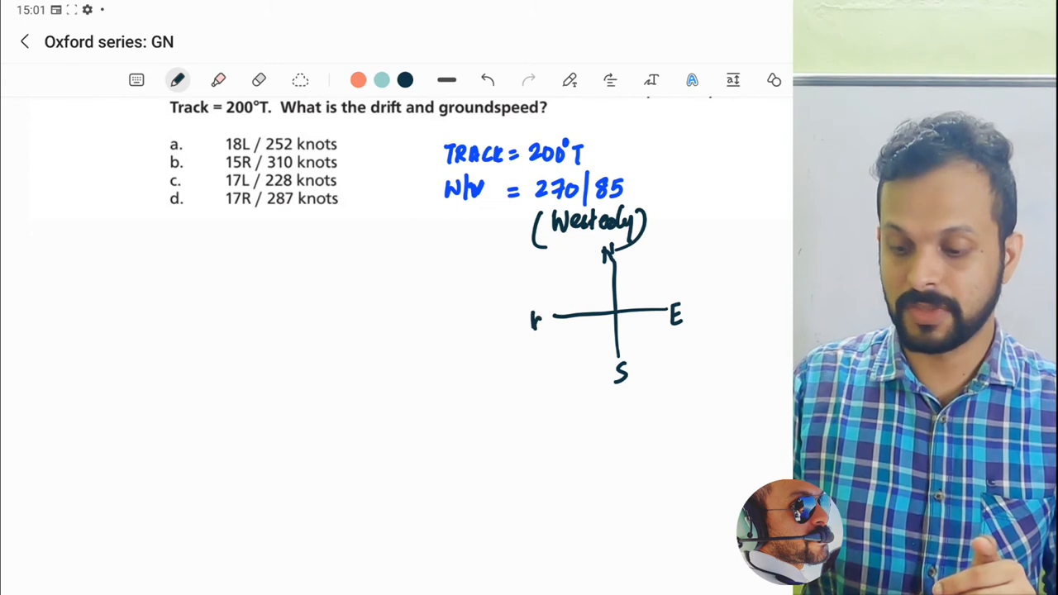
pyautogui.moveTo(620, 298); pyautogui.dragTo(637, 323)
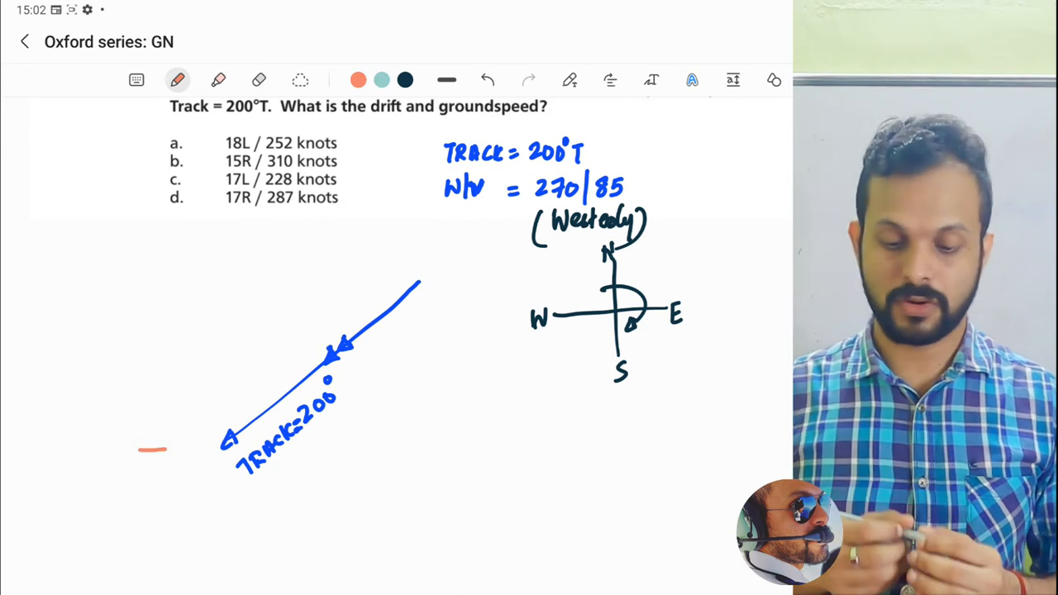
# Draw the orange wind arrow at the track arrow's tip, labelled WIND DIRN / VEL.
pyautogui.moveTo(223, 442); pyautogui.dragTo(153, 451)
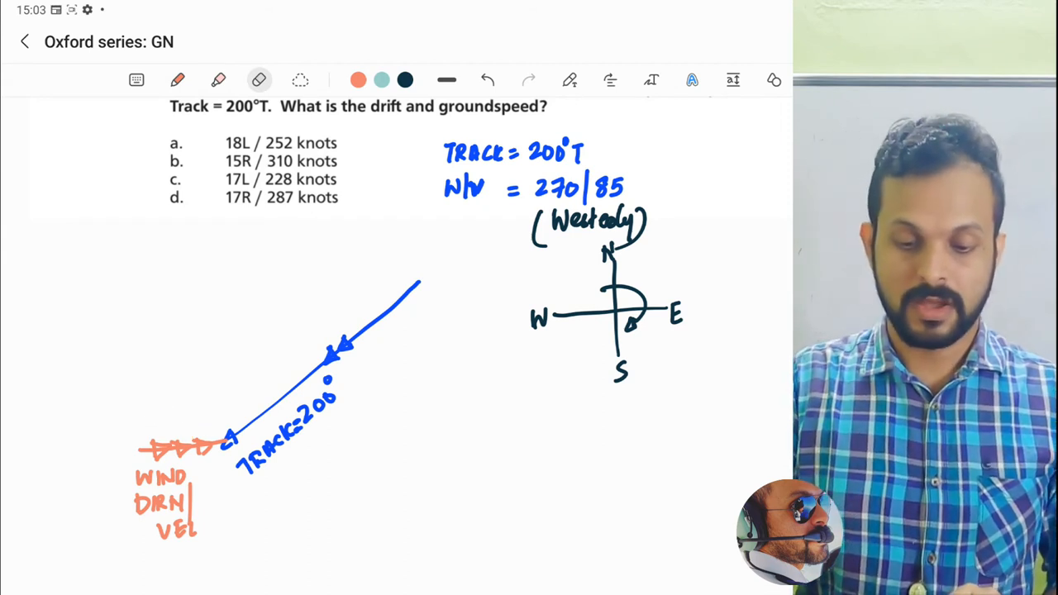
pyautogui.click(178, 80)
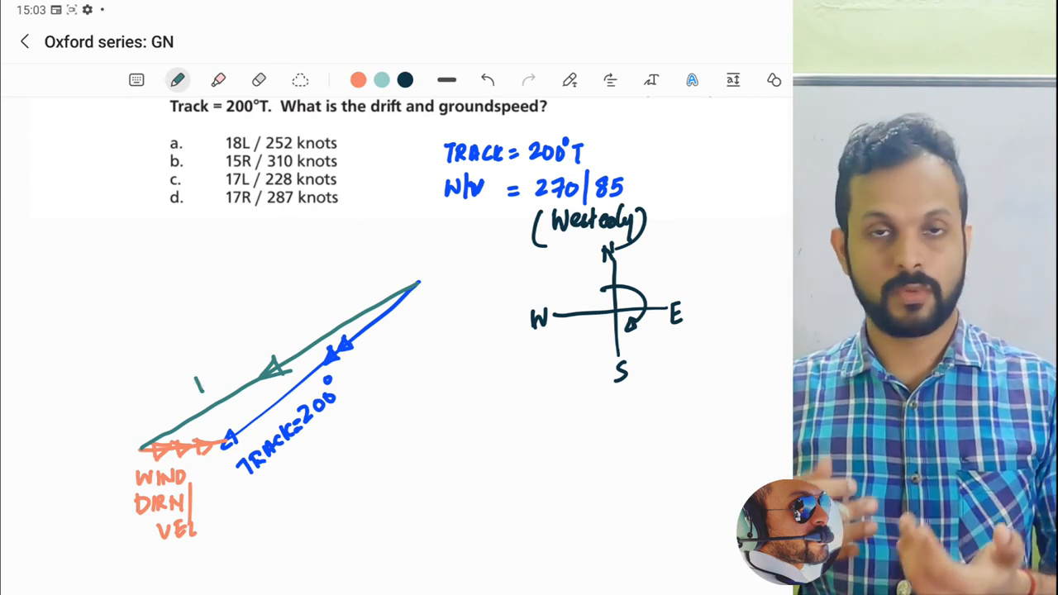
# Write HEADING along the green line, with L and R beside its ends.
pyautogui.write('HEAD')
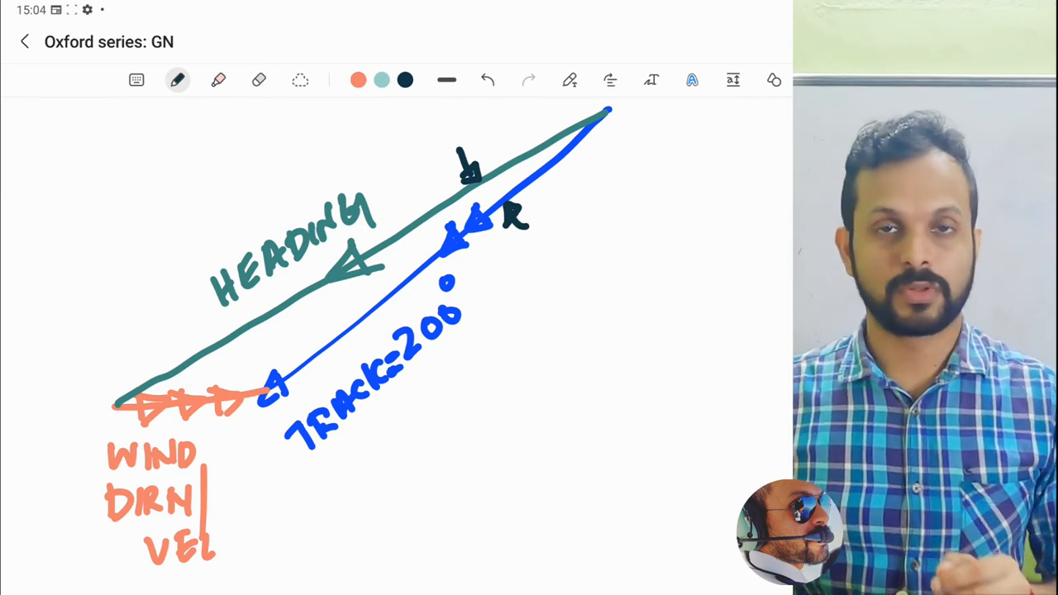
# Draw an arc between the heading and track lines labelled DRIFT (L).
pyautogui.moveTo(438, 223); pyautogui.dragTo(491, 260)
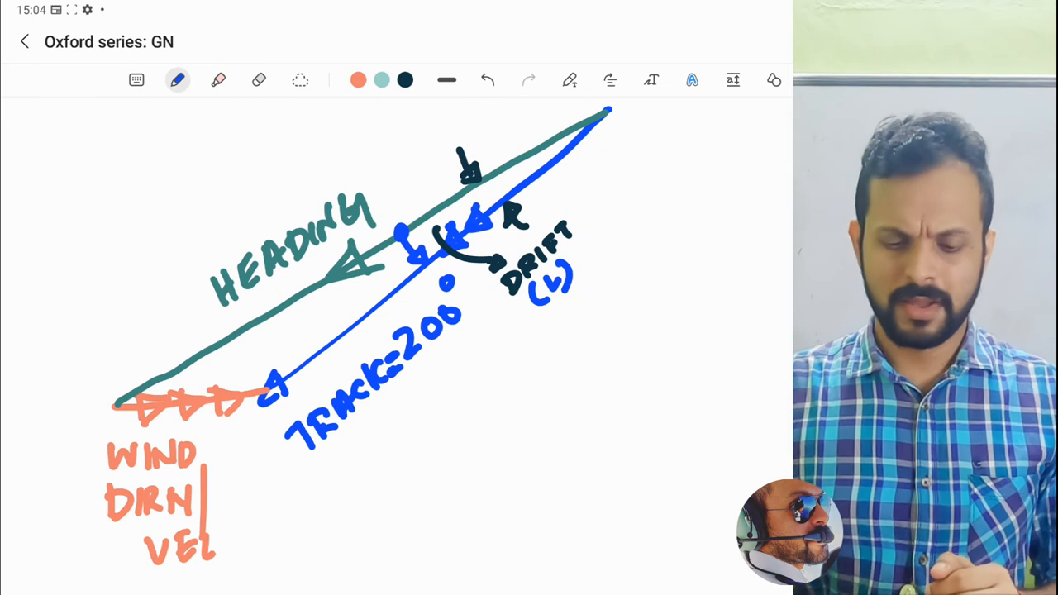
pyautogui.scroll(-3)
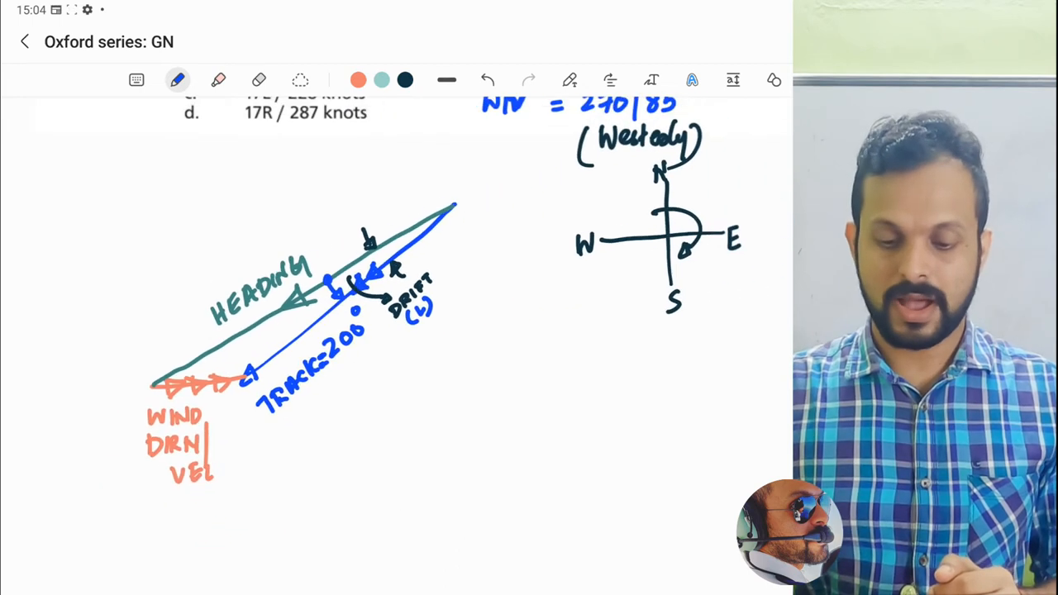
# Highlight TRACK=200°, add '| GS' under it, and label the heading side '| TAS'.
pyautogui.scroll(-3)
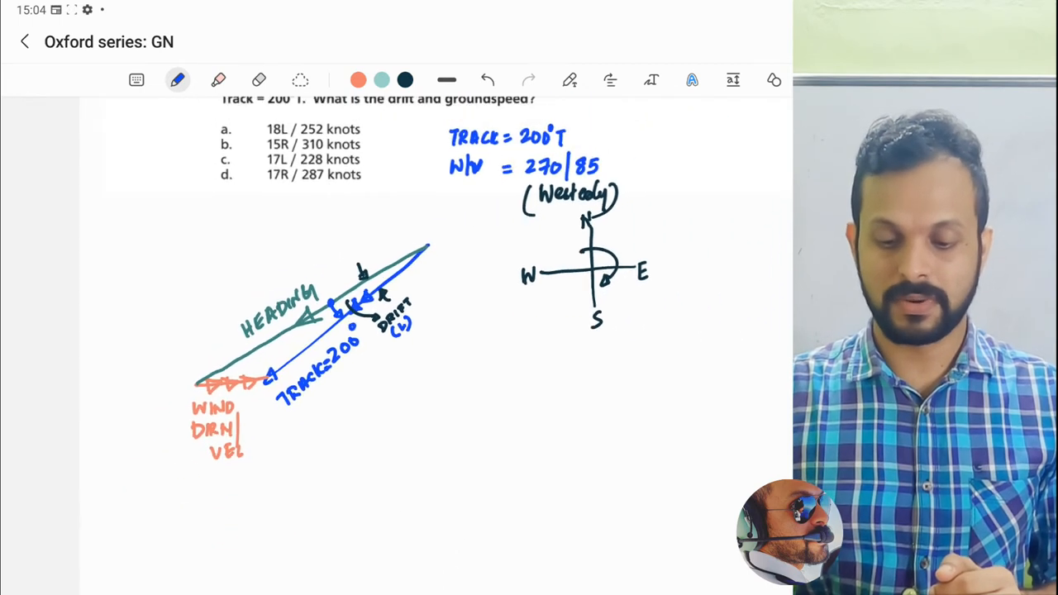
pyautogui.scroll(-3)
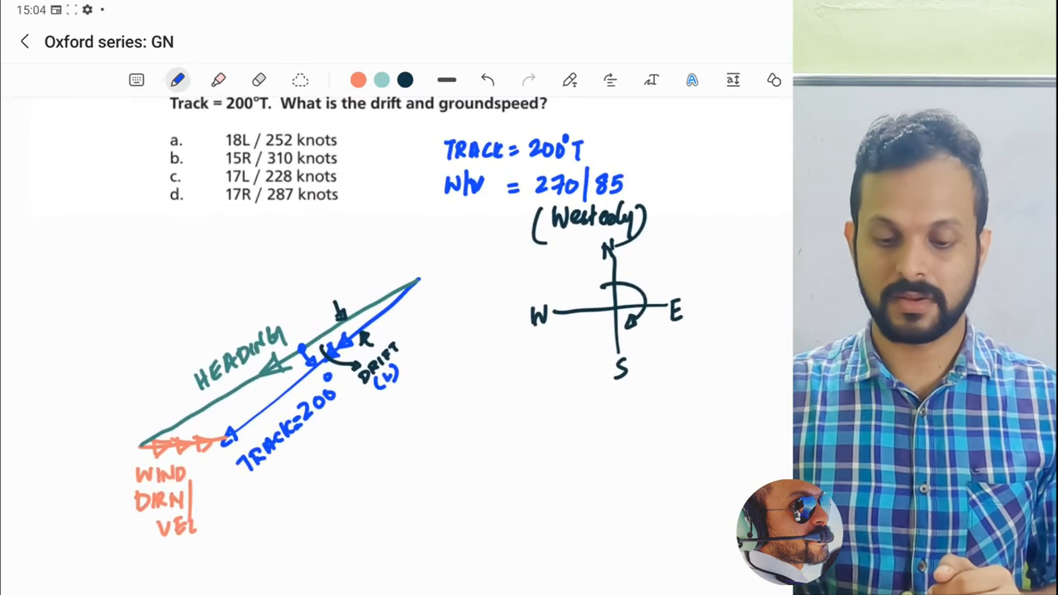
pyautogui.scroll(-3)
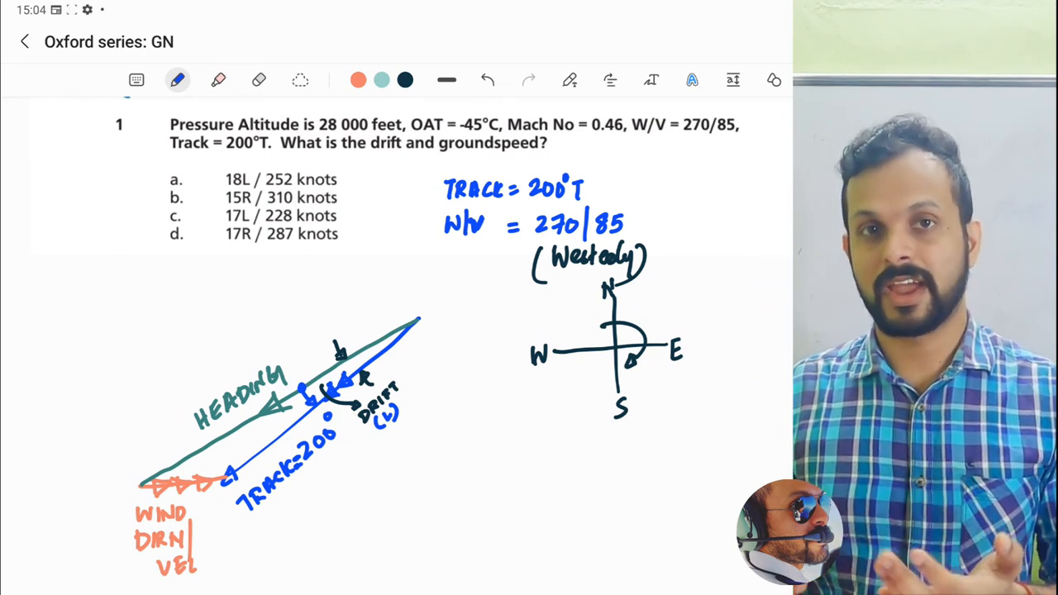
pyautogui.click(218, 79)
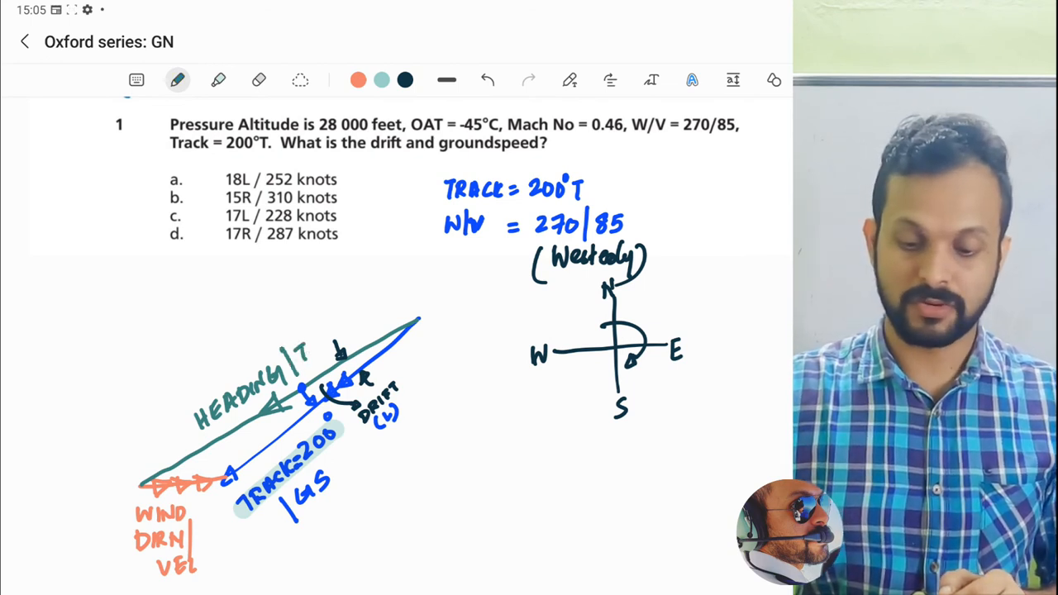
pyautogui.write('TAS')
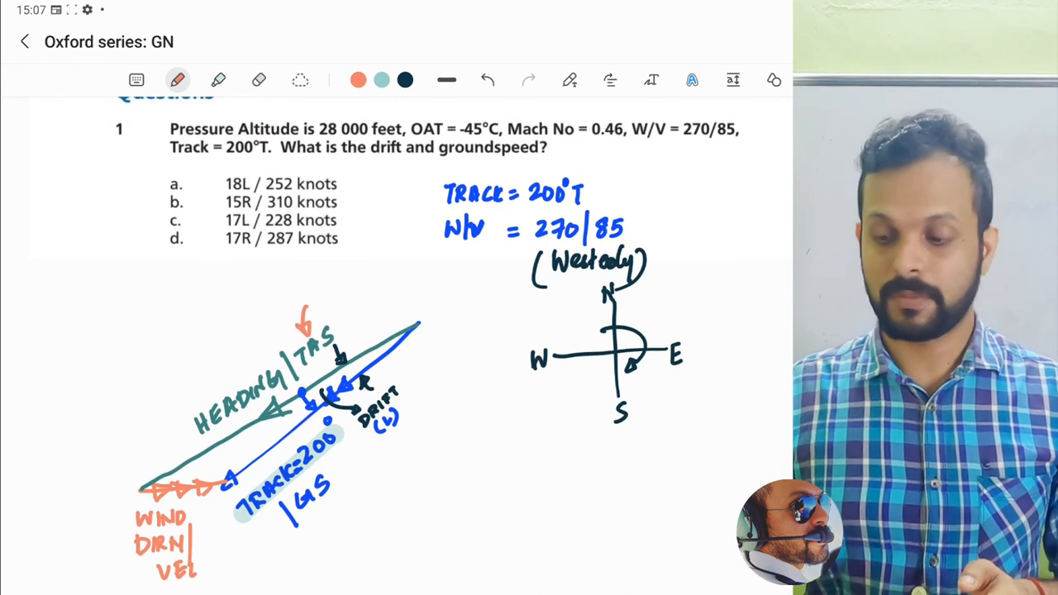
# Start handwriting 'Nel' in black pen to the right of the drift triangle.
pyautogui.click(218, 79)
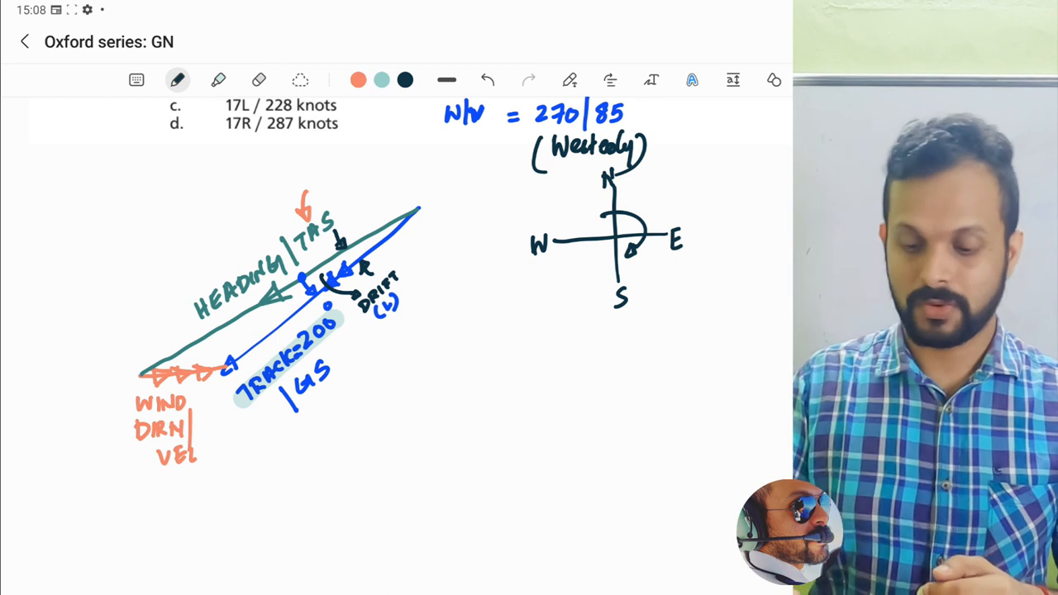
pyautogui.write('Nel')
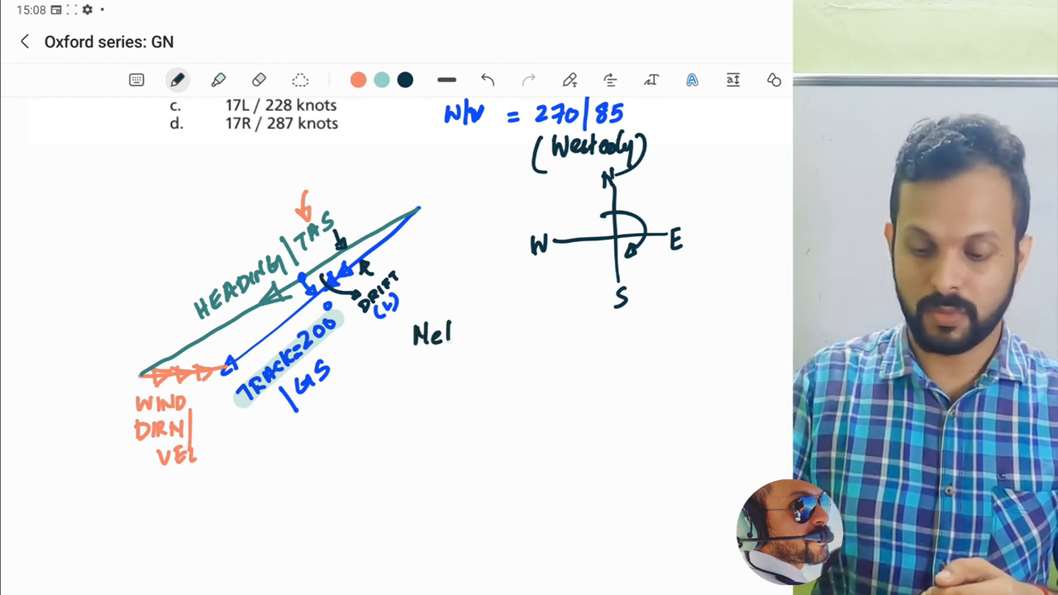